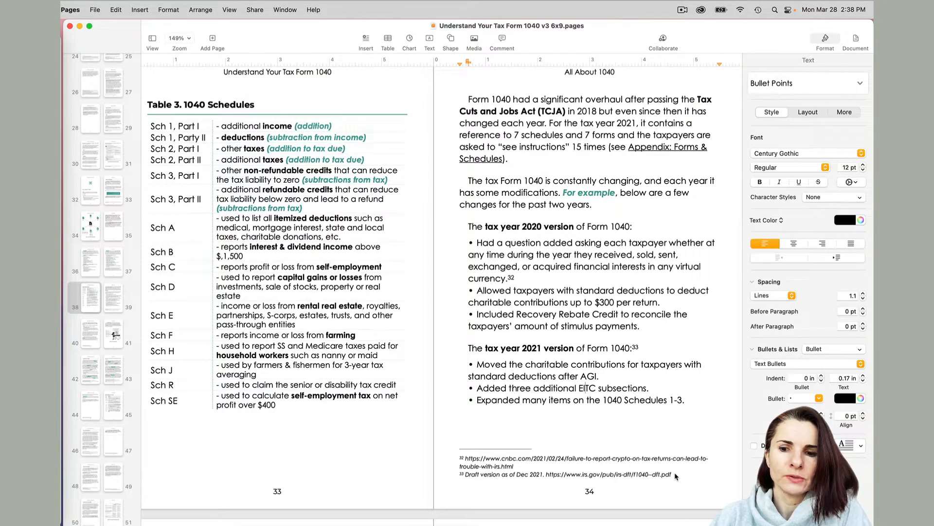
- Select footnote 33 on page 34 so the sidebar shows the Footnotes settings
{"action": "left_click", "coordinate": [590, 462]}
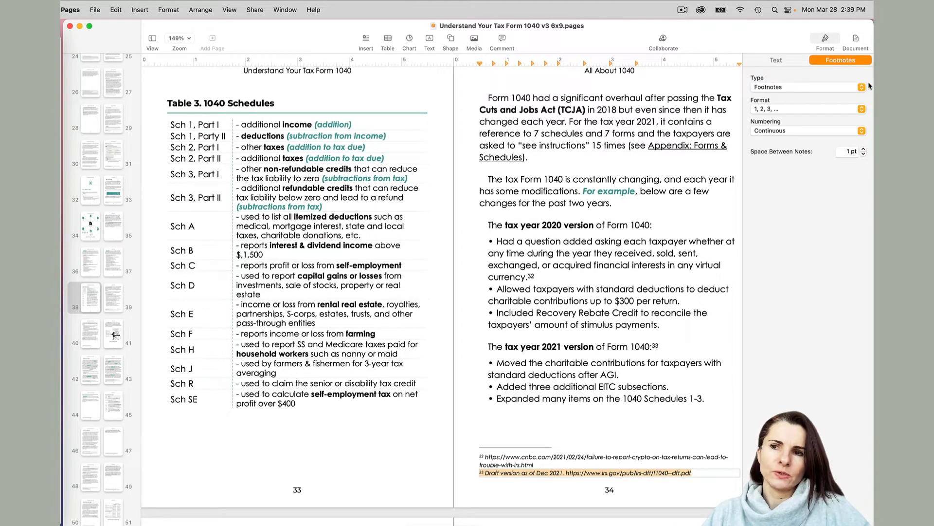
{"action": "left_click", "coordinate": [806, 87]}
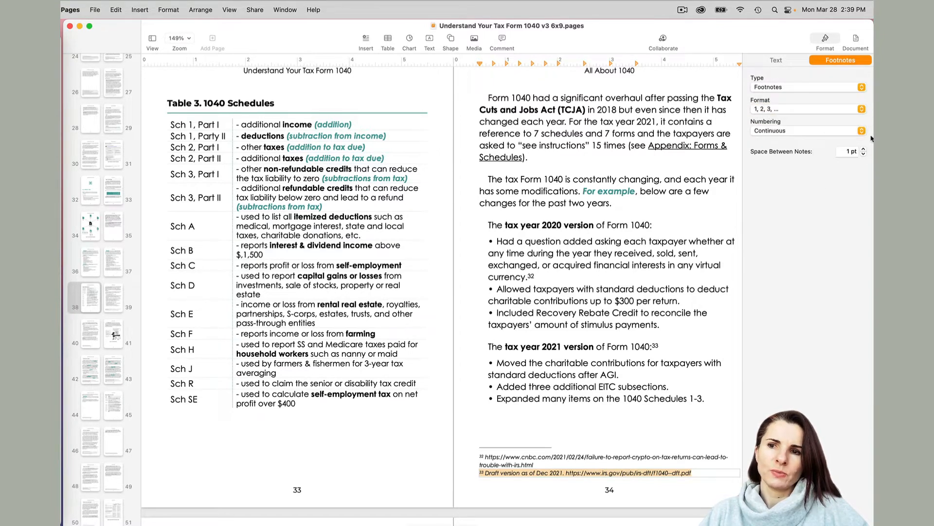
{"action": "left_click", "coordinate": [806, 131]}
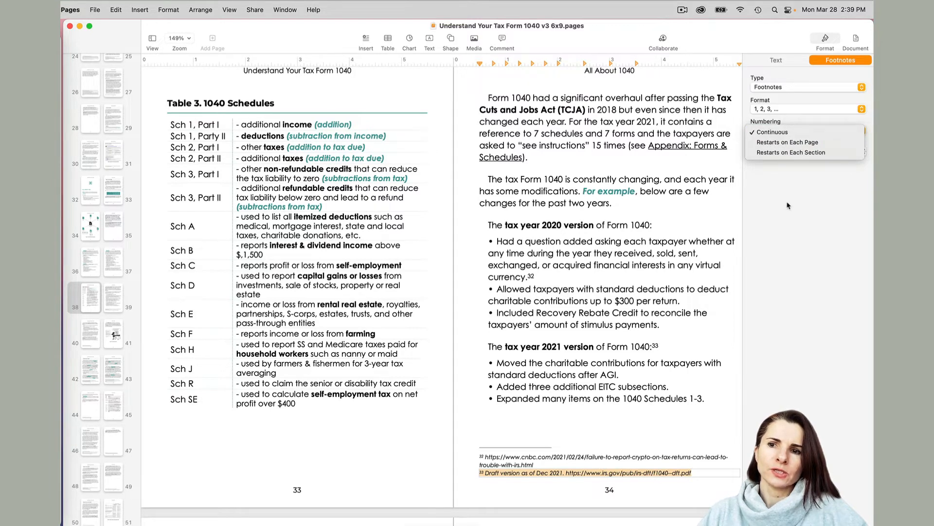
{"action": "left_click", "coordinate": [771, 131]}
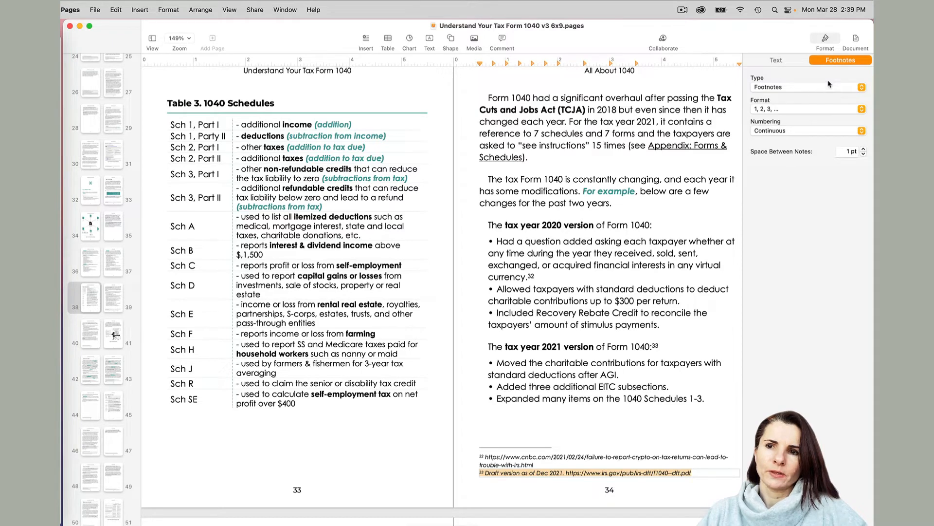
- Set the footnote Type to Document Endnotes and jump to the Appendix page
{"action": "left_click", "coordinate": [805, 87]}
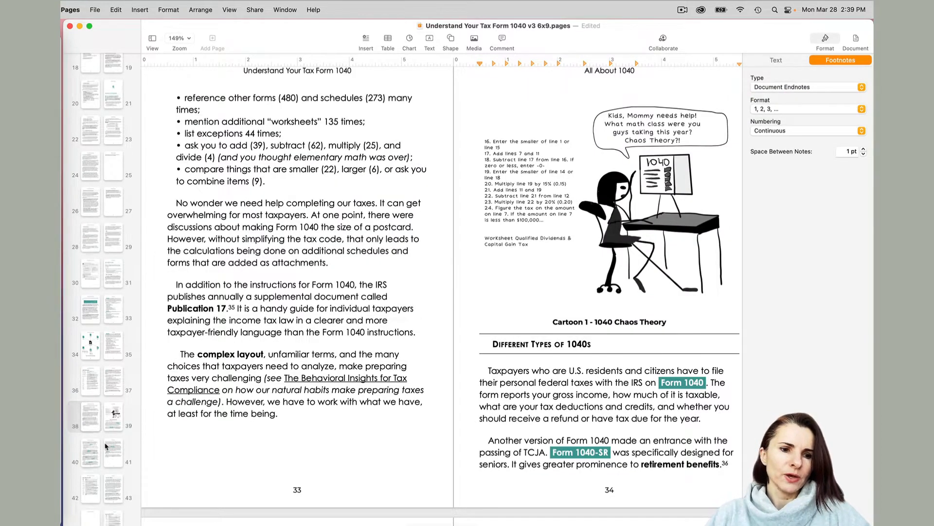
{"action": "scroll", "scroll_direction": "down", "scroll_amount": 3}
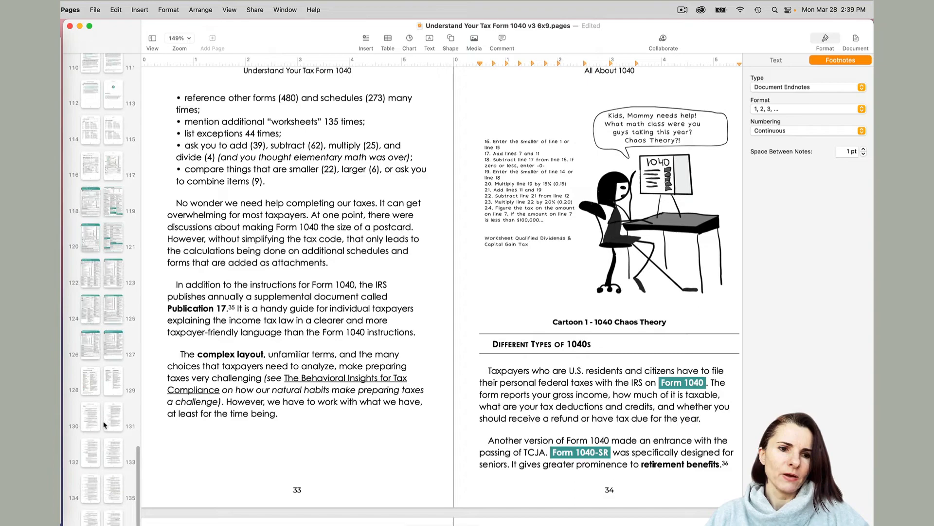
{"action": "left_click", "coordinate": [112, 453]}
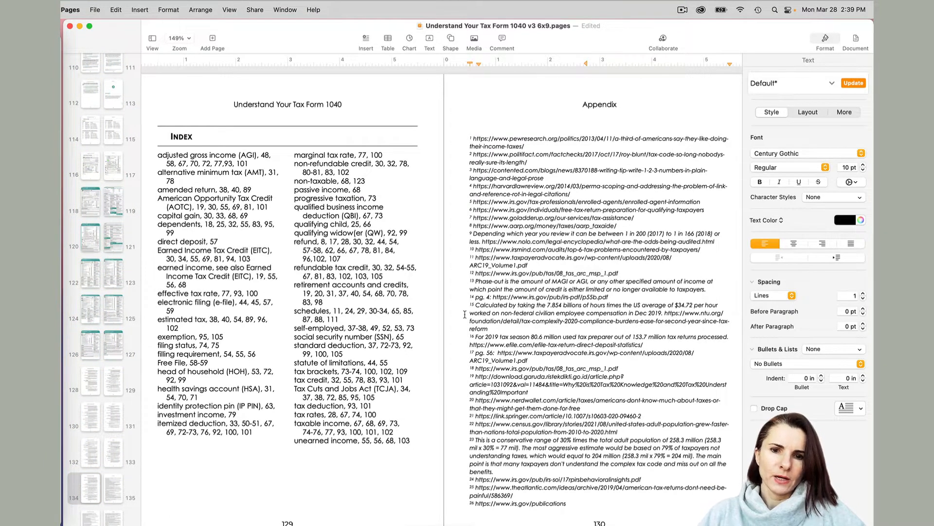
- Review the numbered endnote source list gathered on the Appendix page
{"action": "left_click", "coordinate": [840, 59]}
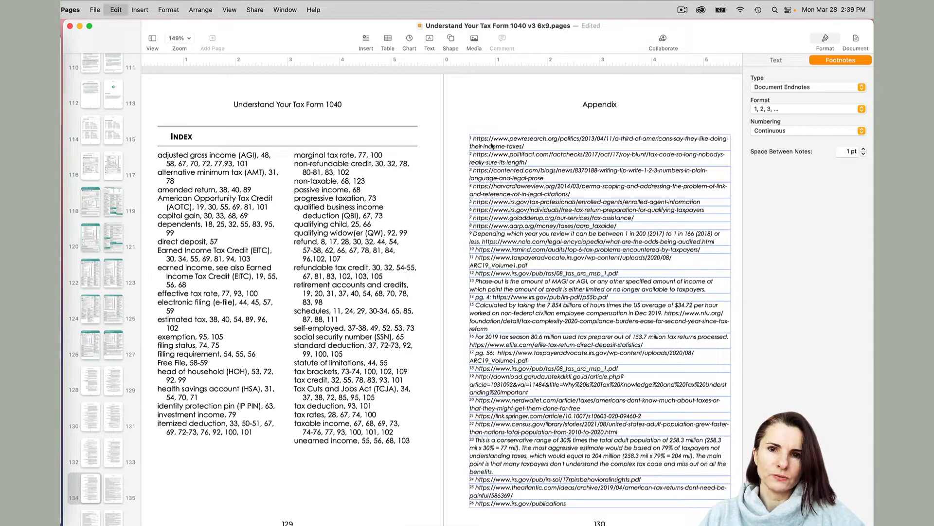
{"action": "left_click", "coordinate": [469, 135]}
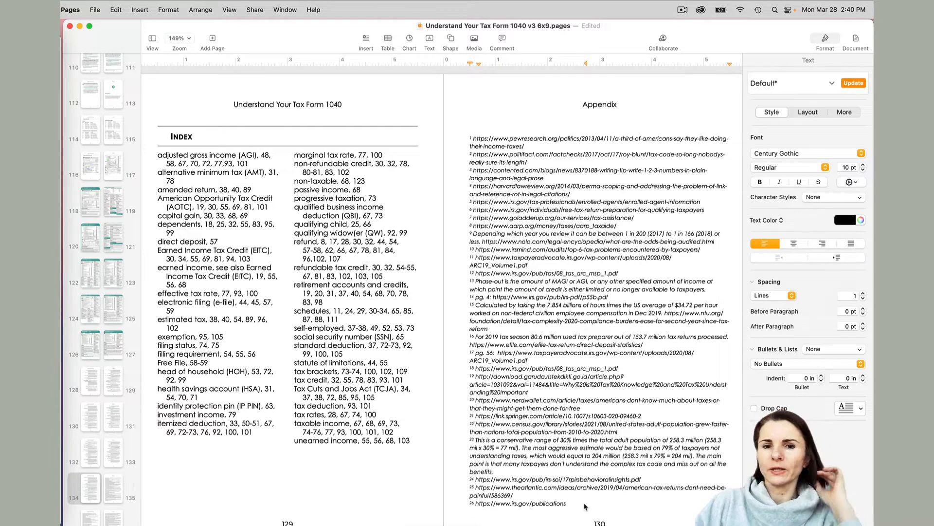
{"action": "scroll", "scroll_direction": "down", "scroll_amount": 3}
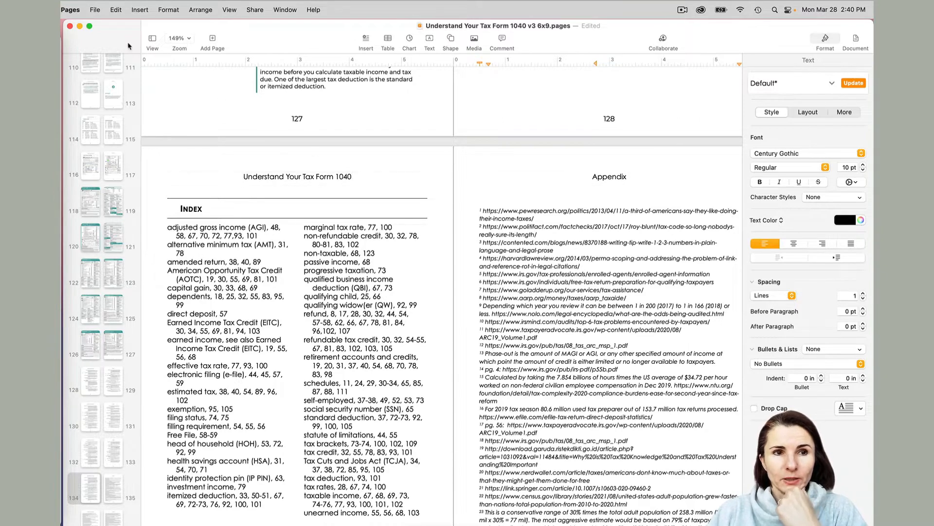
- Export the book to Word into the project folder and acknowledge the export warning
{"action": "left_click", "coordinate": [95, 10]}
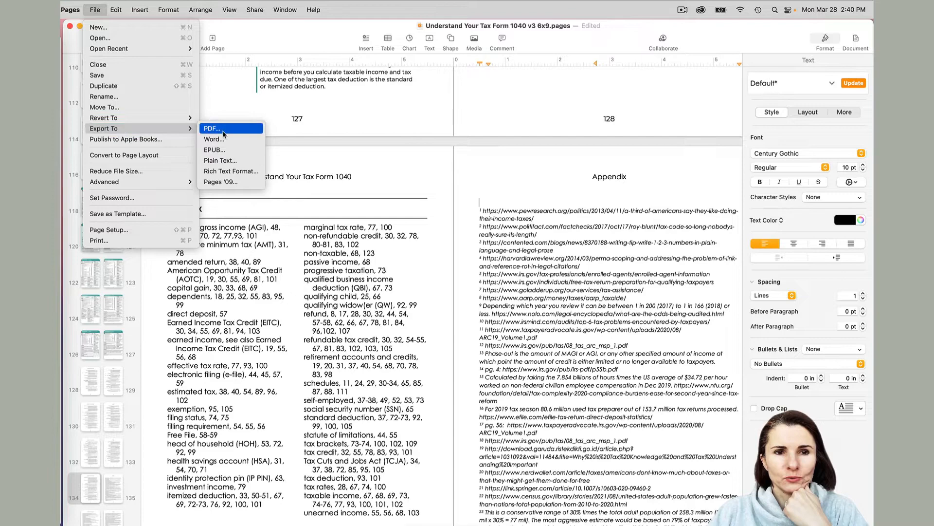
{"action": "left_click", "coordinate": [214, 139]}
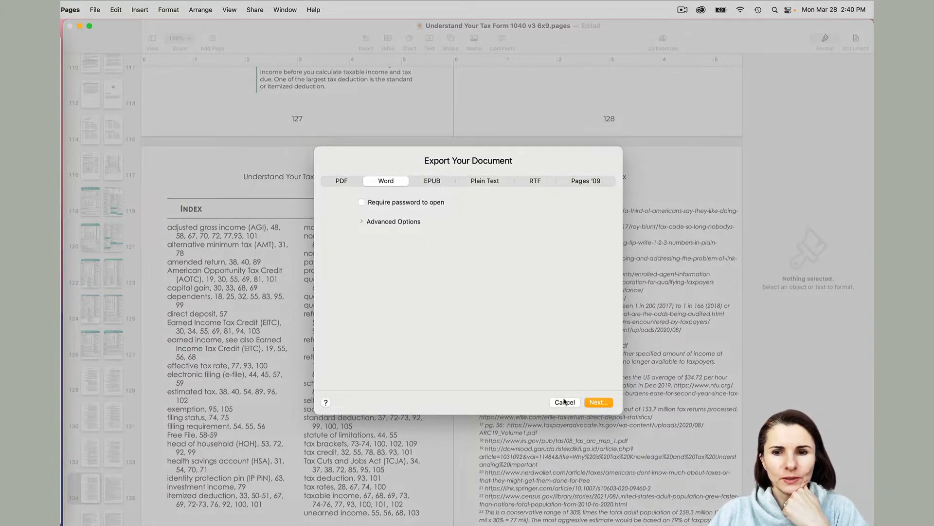
{"action": "left_click", "coordinate": [597, 401]}
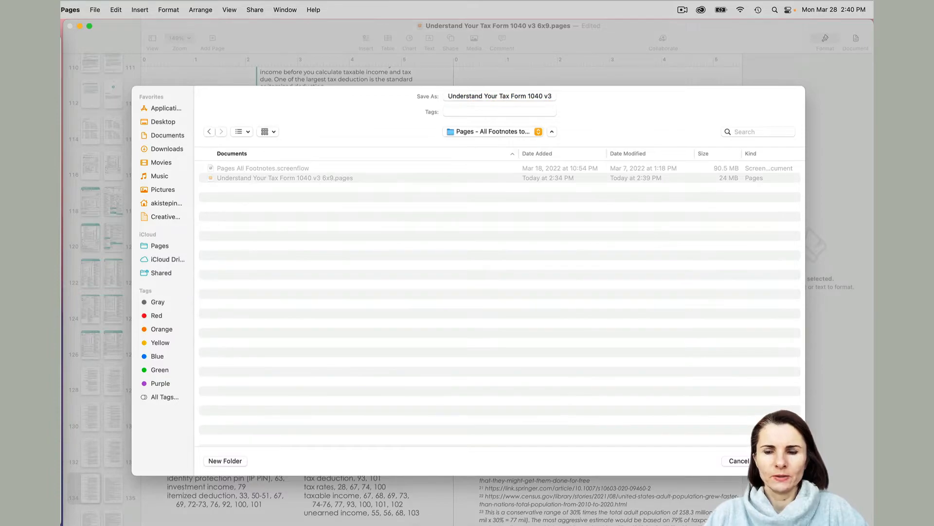
{"action": "left_click", "coordinate": [738, 459]}
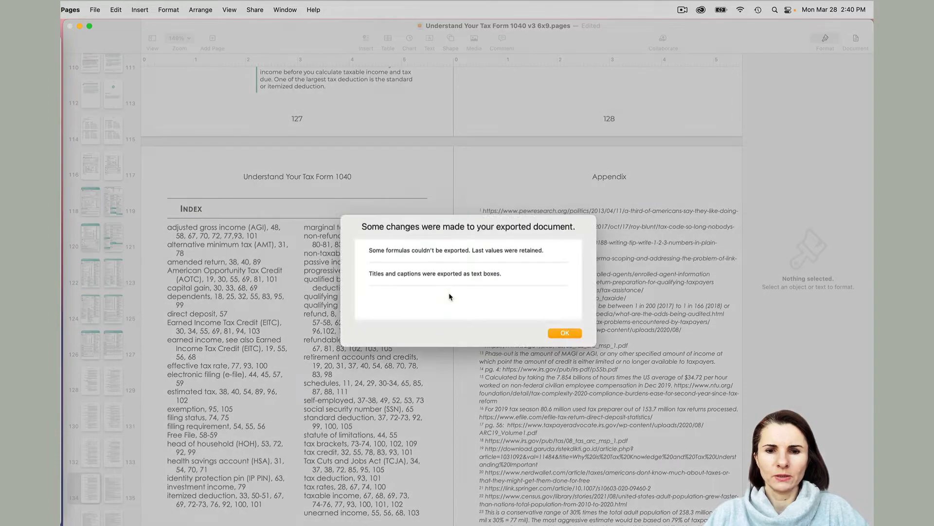
{"action": "left_click", "coordinate": [564, 332]}
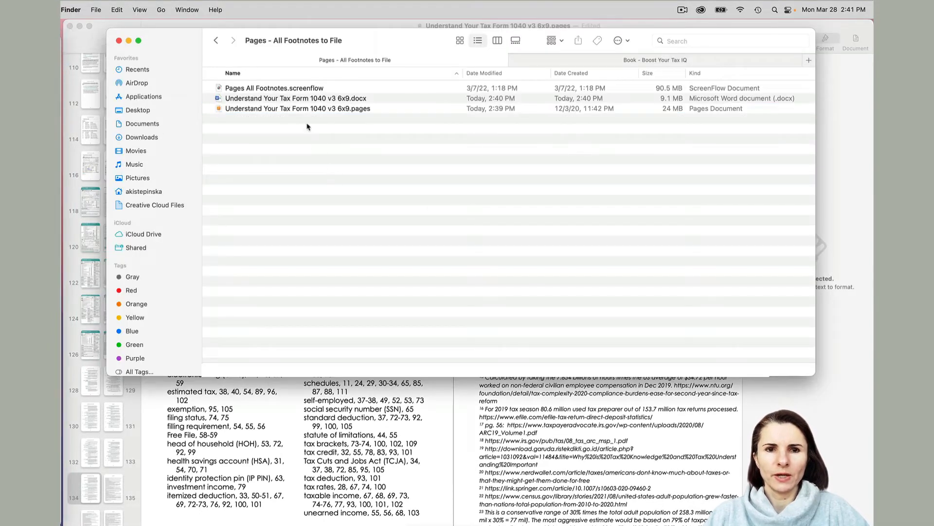
- Open the exported .docx in Word and scroll through its pages to the appendix tables
{"action": "left_click", "coordinate": [295, 97]}
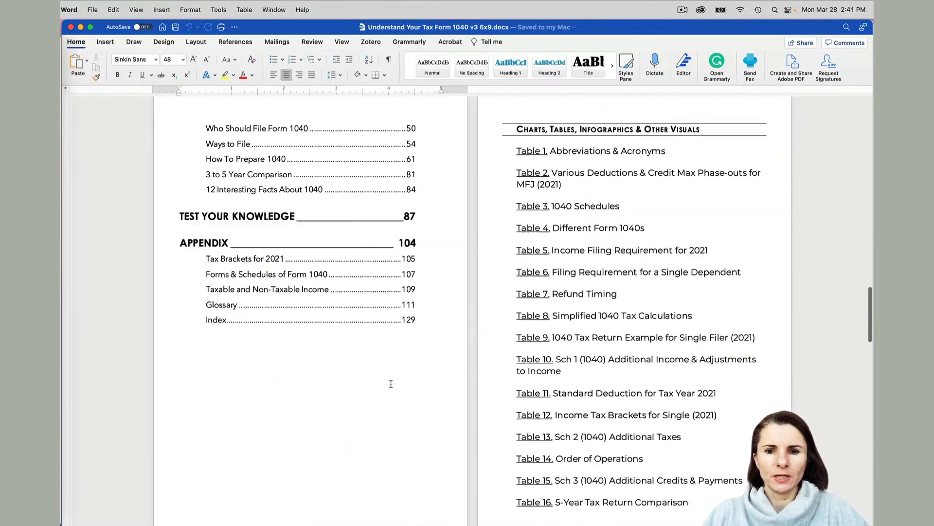
{"action": "scroll", "scroll_direction": "down", "scroll_amount": 3}
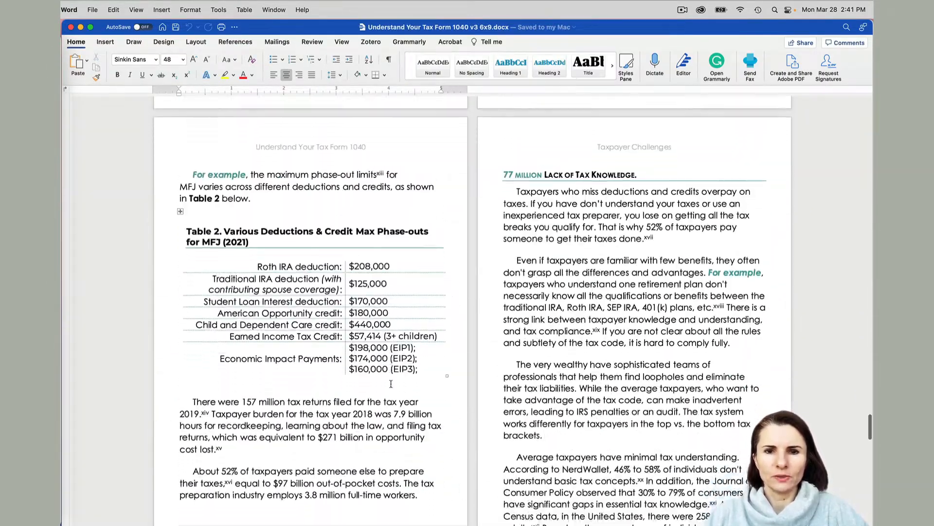
{"action": "scroll", "scroll_direction": "down", "scroll_amount": 3}
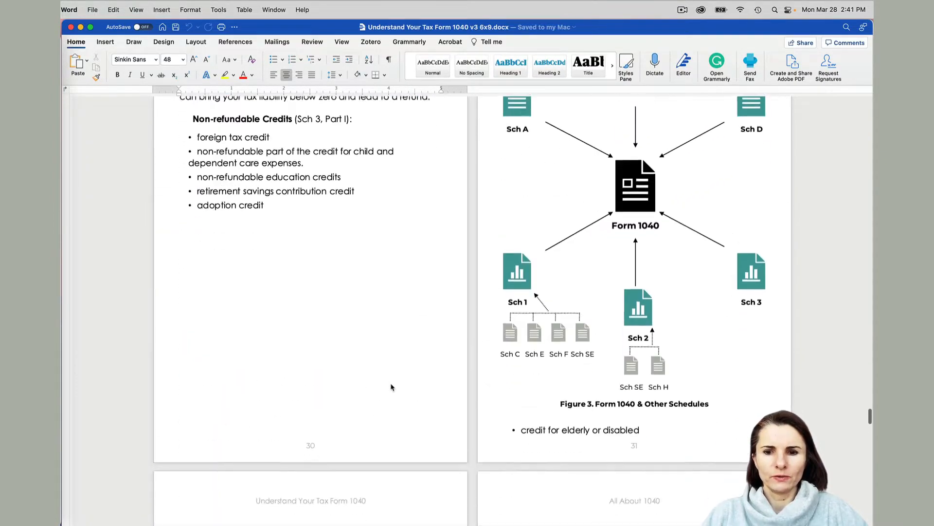
{"action": "scroll", "scroll_direction": "down", "scroll_amount": 3}
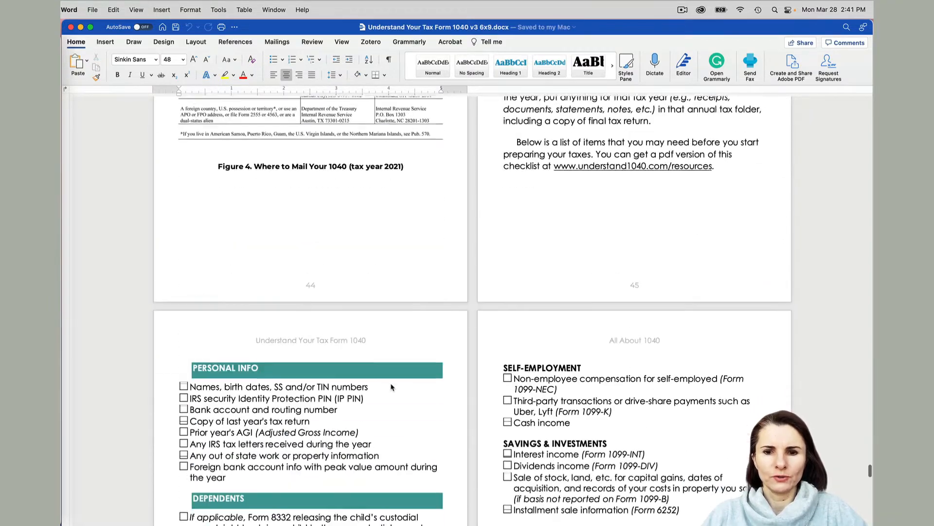
{"action": "scroll", "scroll_direction": "down", "scroll_amount": 3}
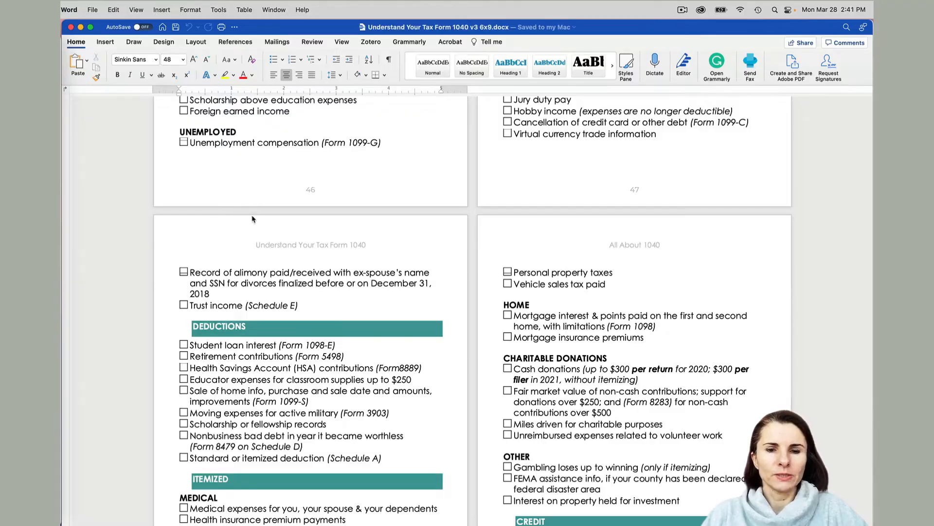
{"action": "scroll", "scroll_direction": "down", "scroll_amount": 3}
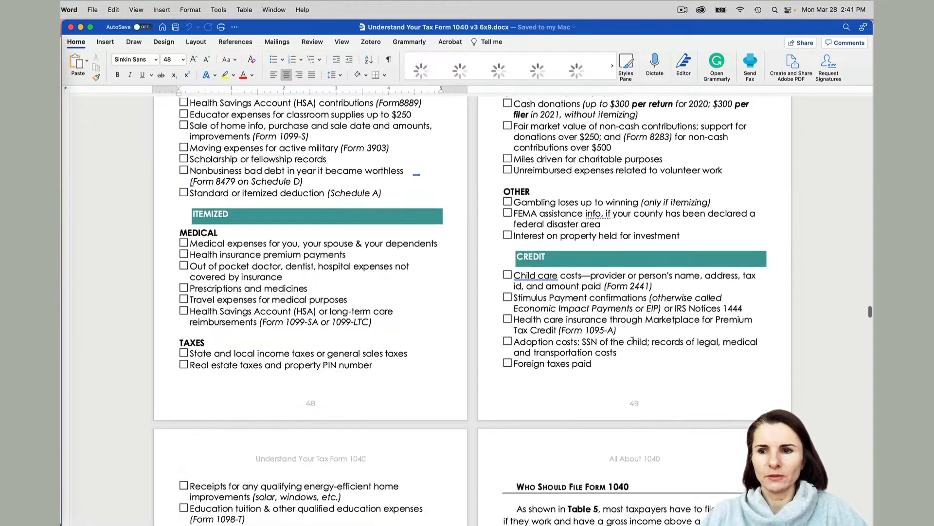
{"action": "scroll", "scroll_direction": "down", "scroll_amount": 3}
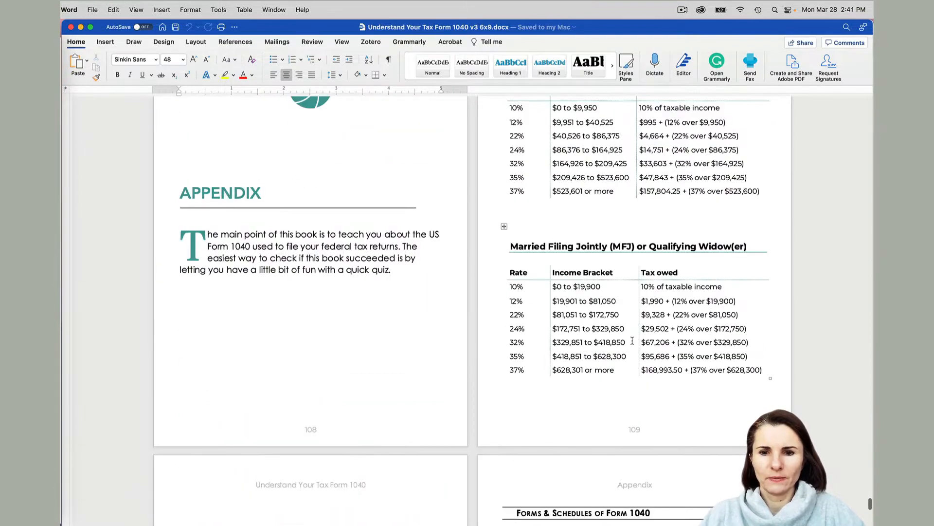
{"action": "scroll", "scroll_direction": "down", "scroll_amount": 3}
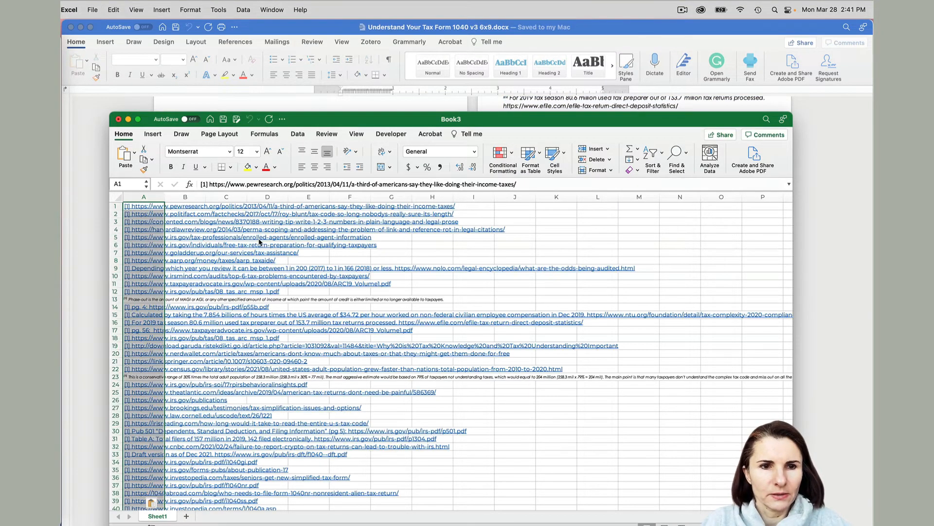
- Scroll the Excel sheet down past fifty endnote entries to check their links
{"action": "scroll", "scroll_direction": "down", "scroll_amount": 3}
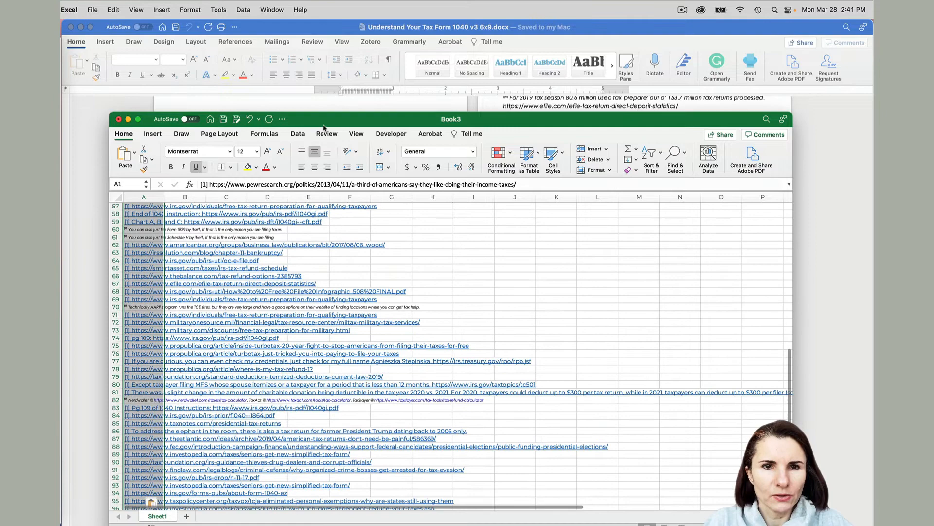